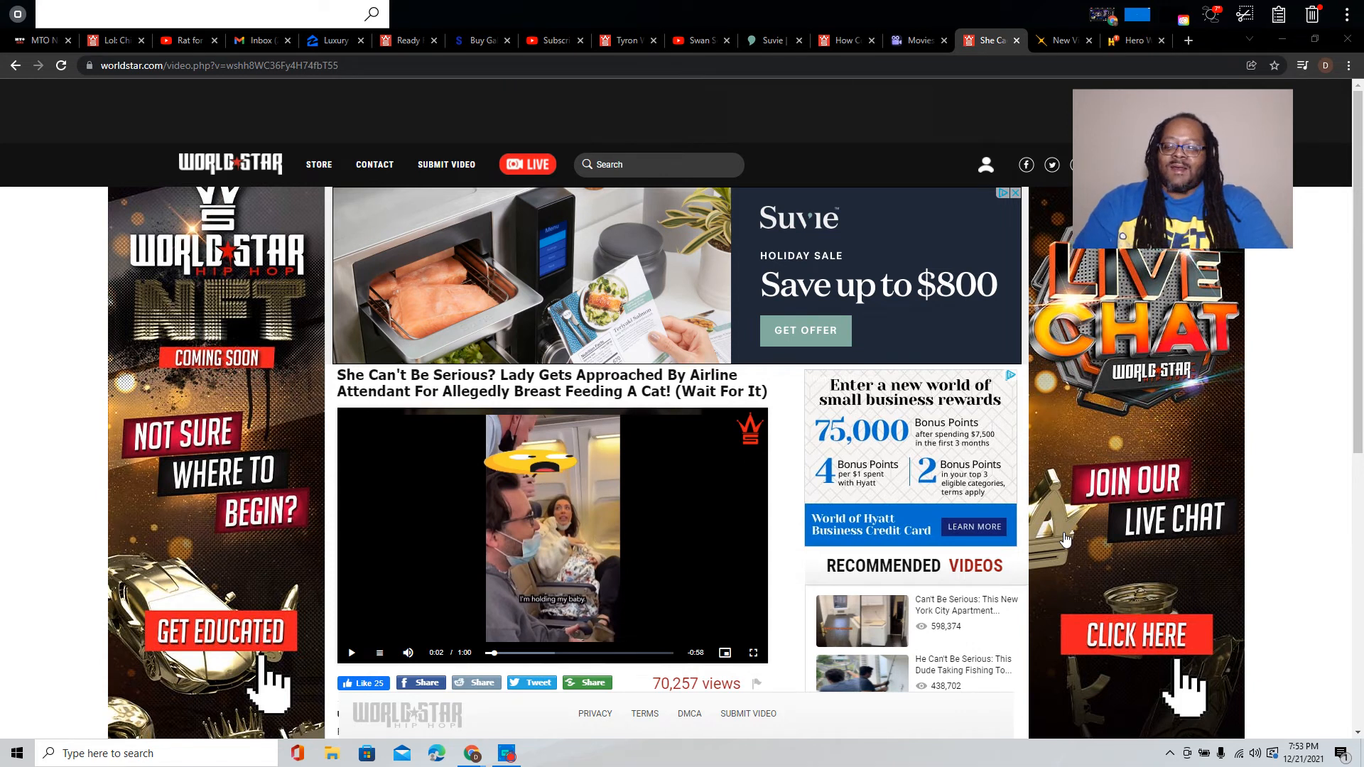
{"action": "mouse_move", "coordinate": [1013, 548]}
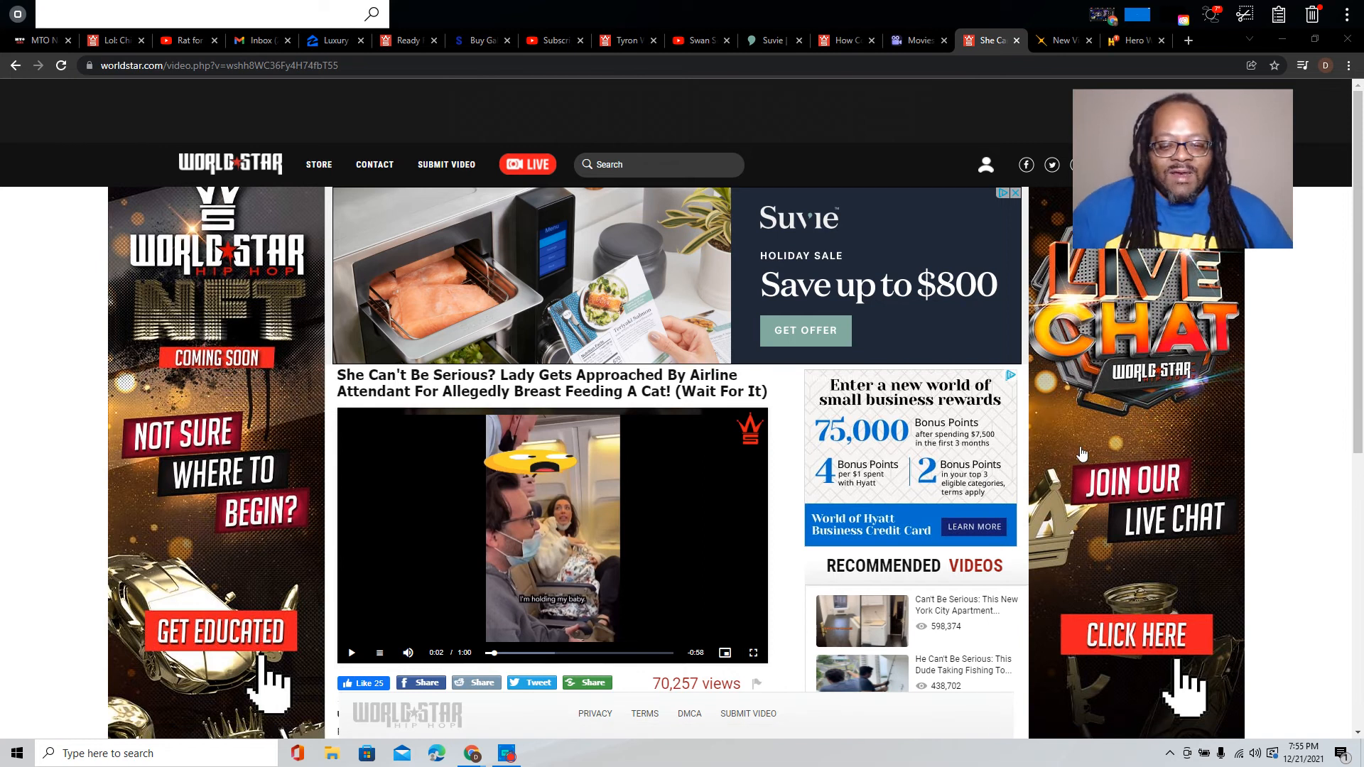
{"action": "mouse_move", "coordinate": [1068, 466]}
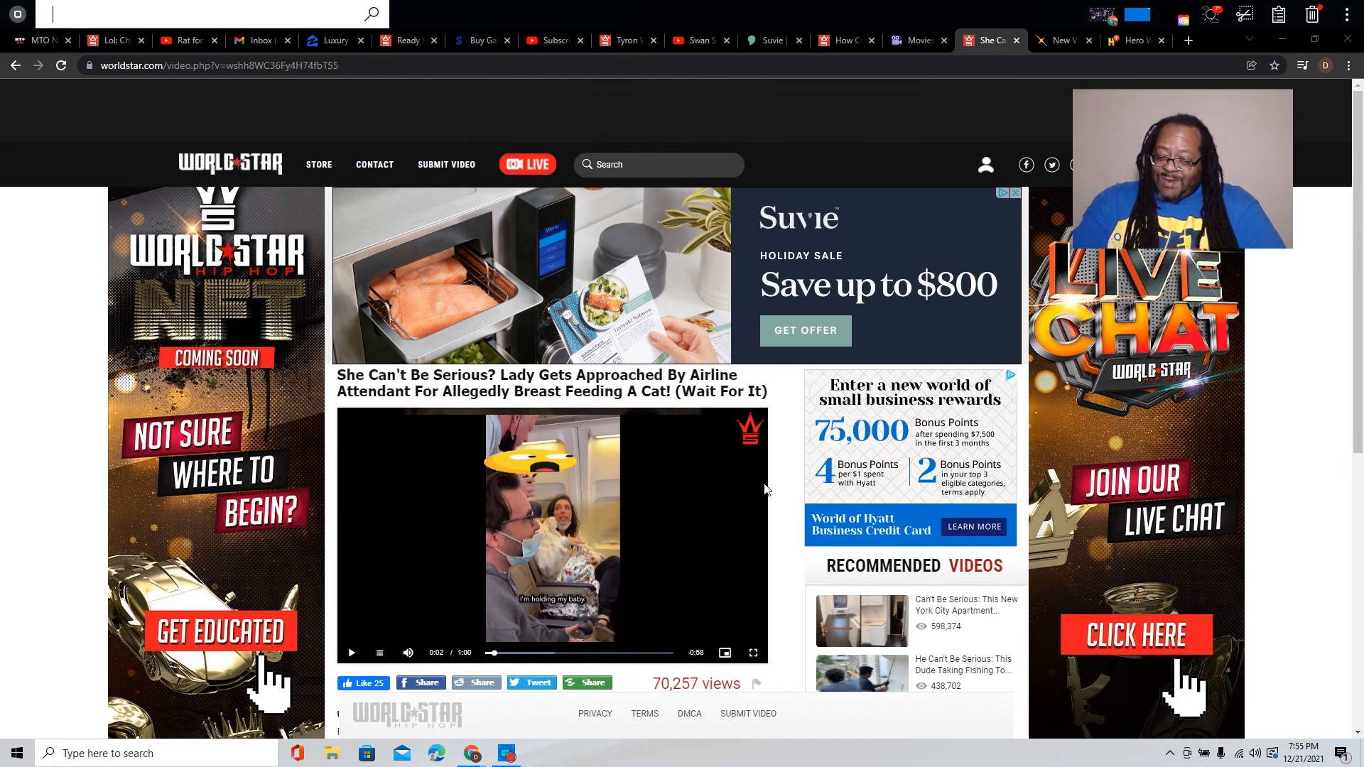
{"action": "mouse_move", "coordinate": [783, 469]}
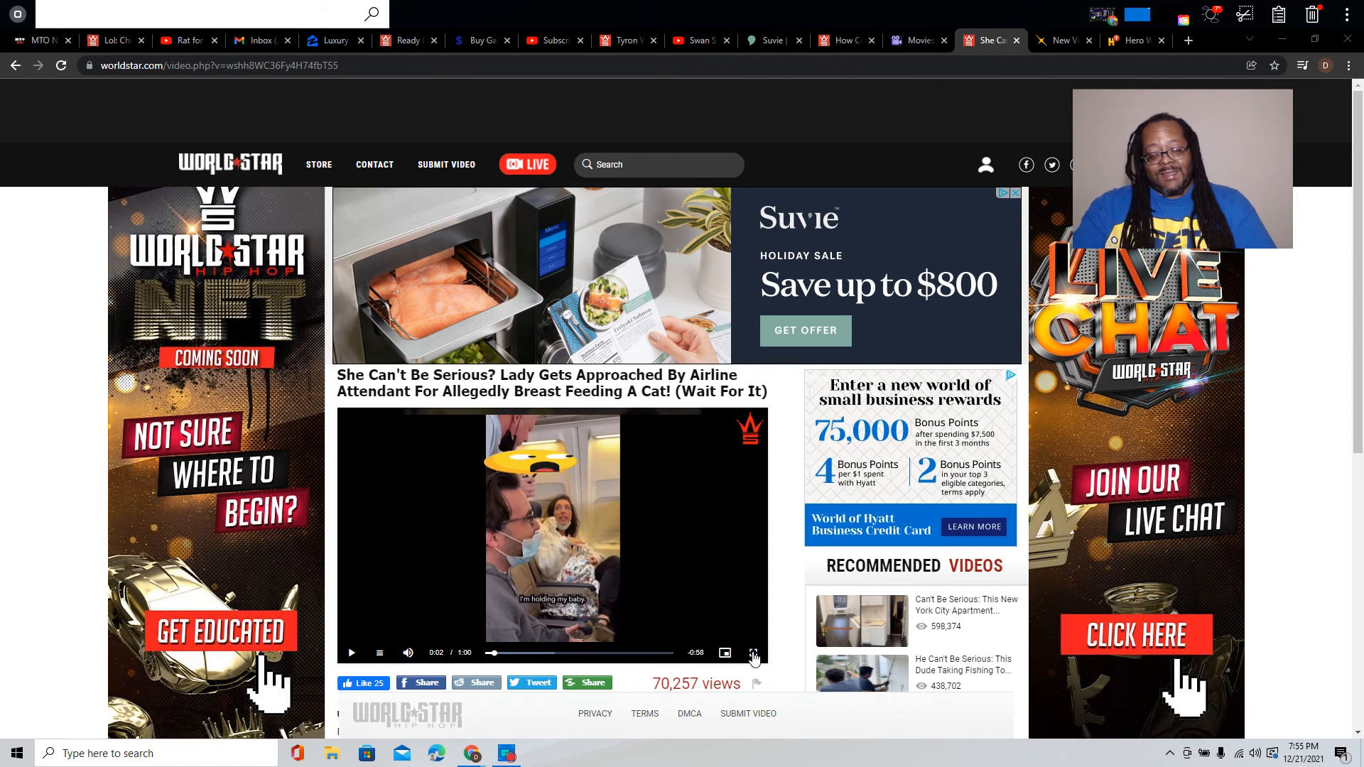
Play the airline cat clip fullscreen to its 1:00 end, then close the Actions end screen.
{"action": "left_click", "coordinate": [752, 653]}
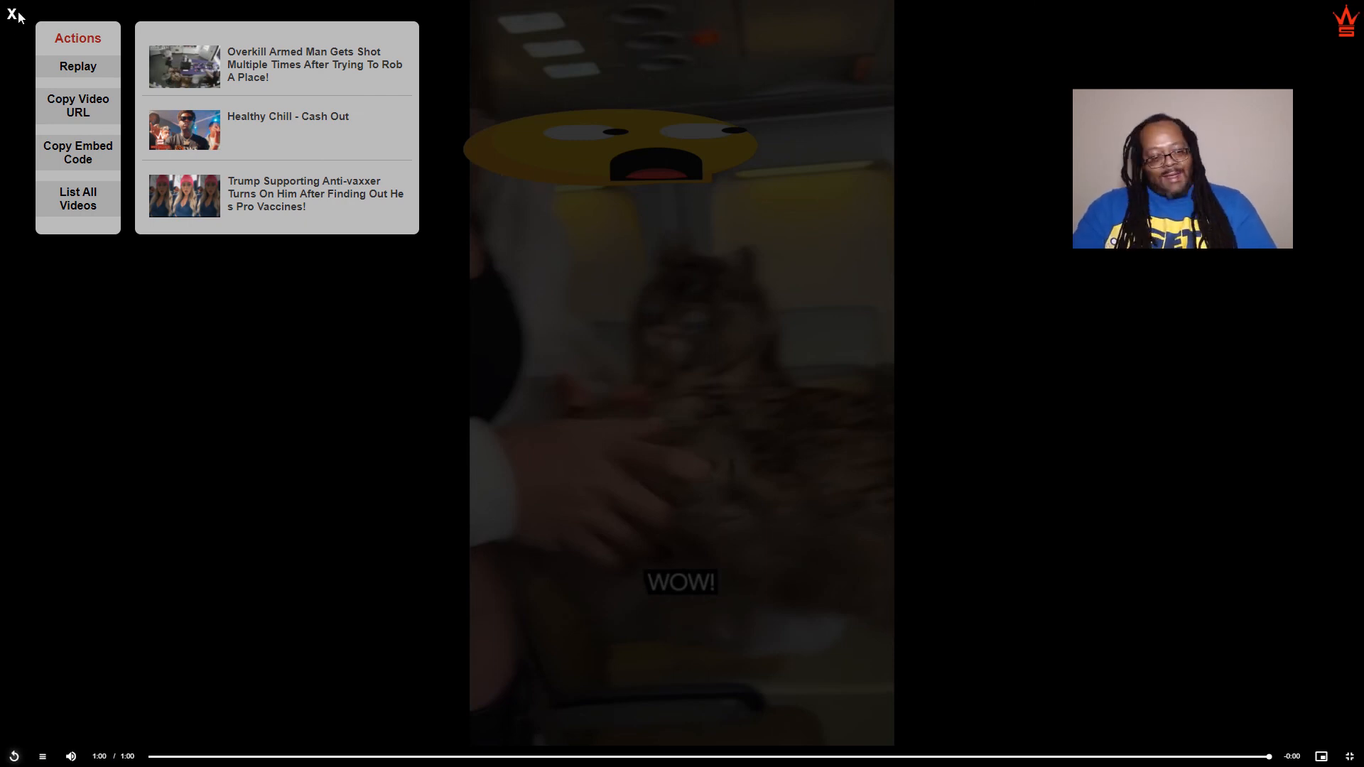
{"action": "left_click", "coordinate": [12, 15]}
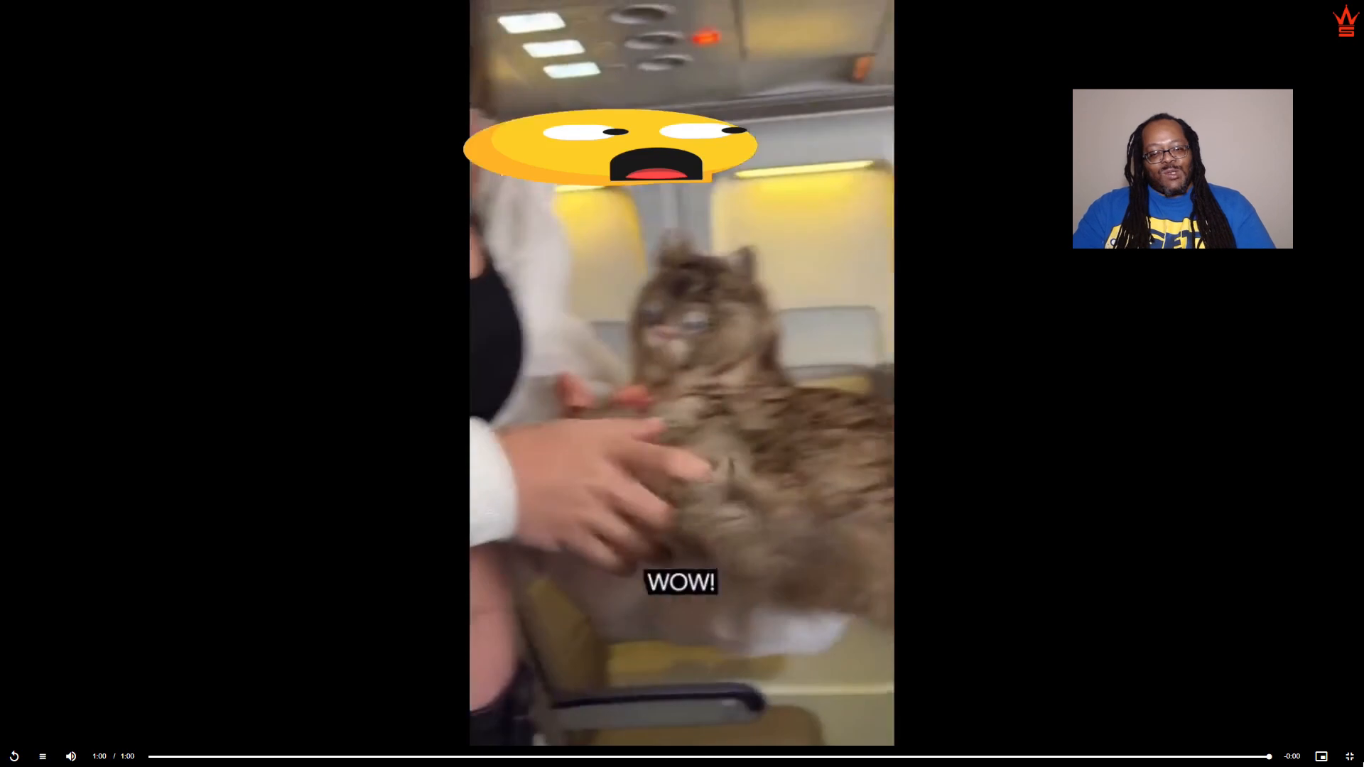
{"action": "mouse_move", "coordinate": [1169, 593]}
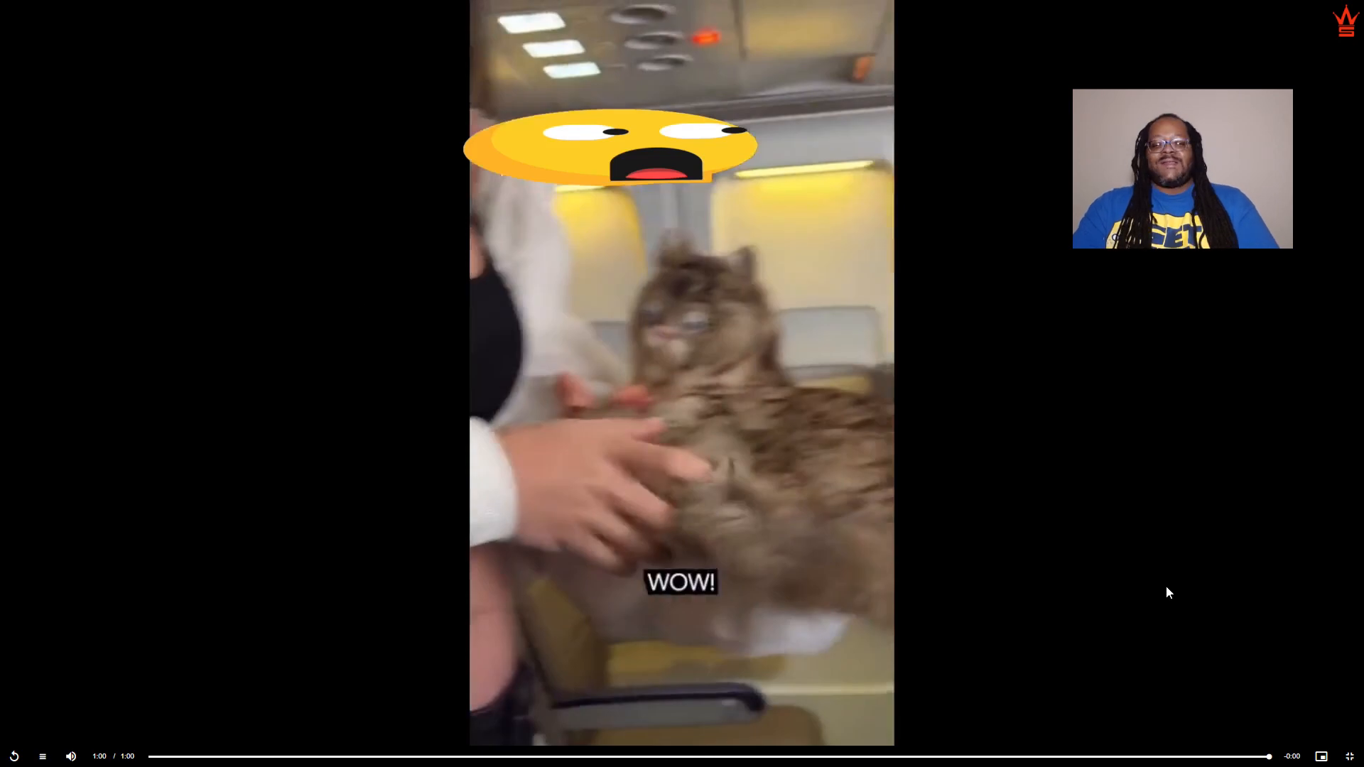